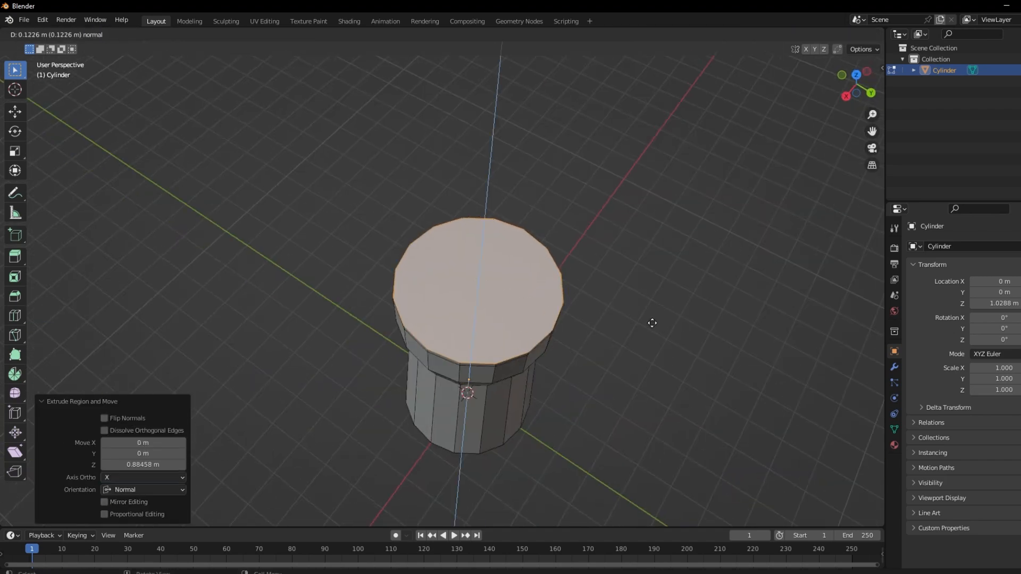
View the Sapling-generated flame-shaped tree from the right side
{"action": "key", "text": "KP_3"}
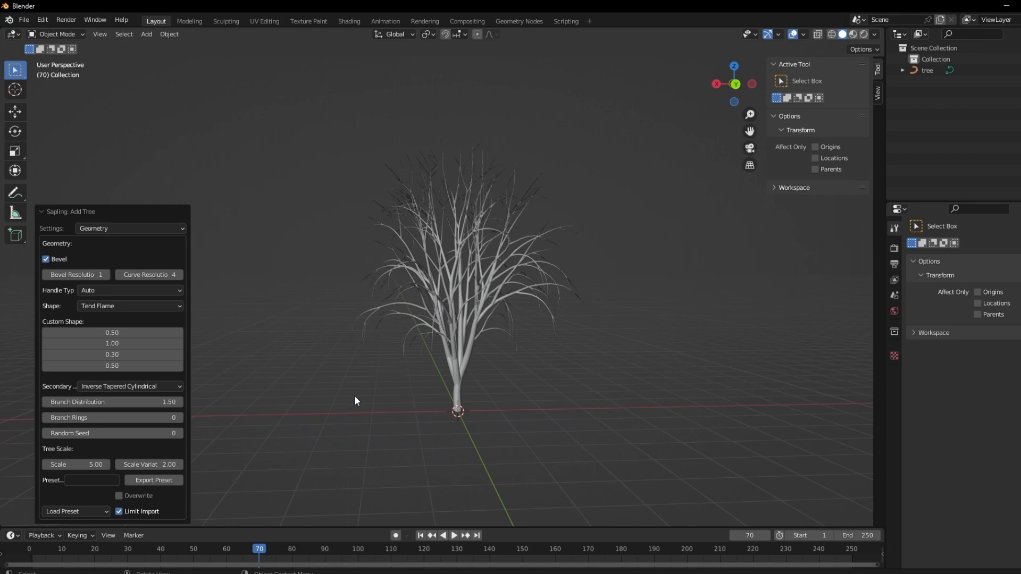
Load the high-poly pine tree and orbit to inspect its needle crown and full height
{"action": "left_click", "coordinate": [71, 511]}
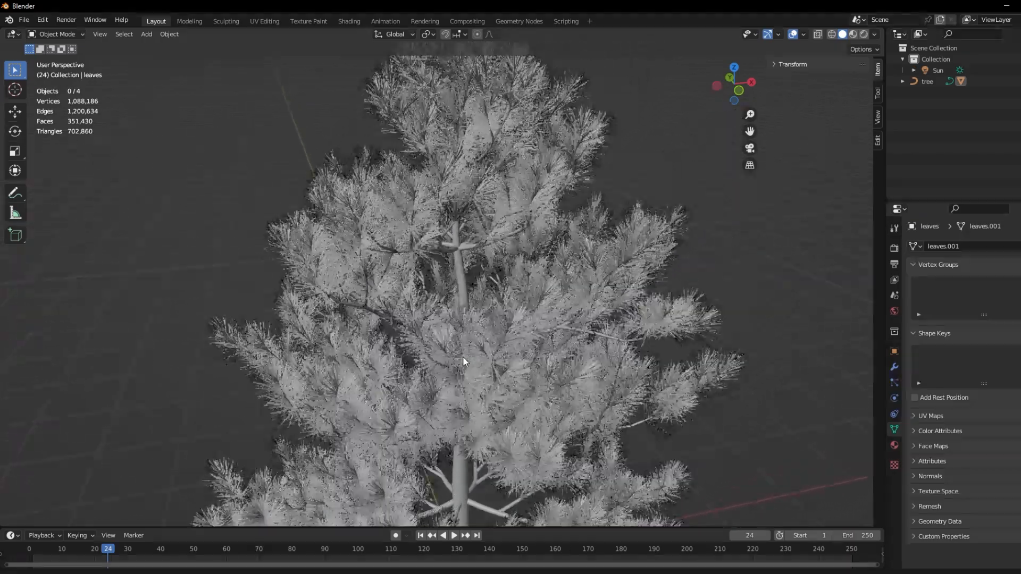
{"action": "left_click_drag", "start_coordinate": [462, 361], "coordinate": [300, 300]}
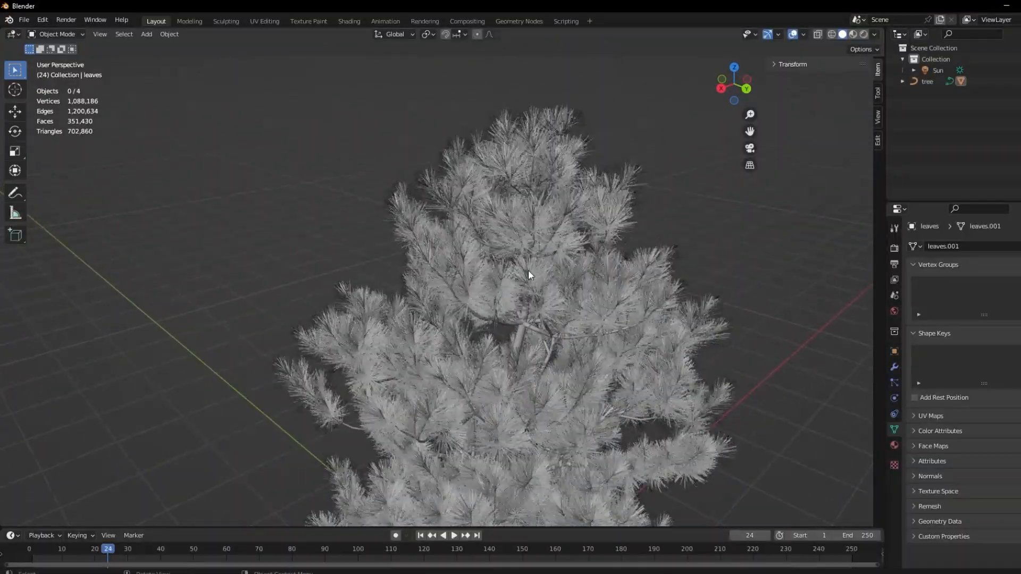
{"action": "left_click_drag", "start_coordinate": [528, 274], "coordinate": [508, 299]}
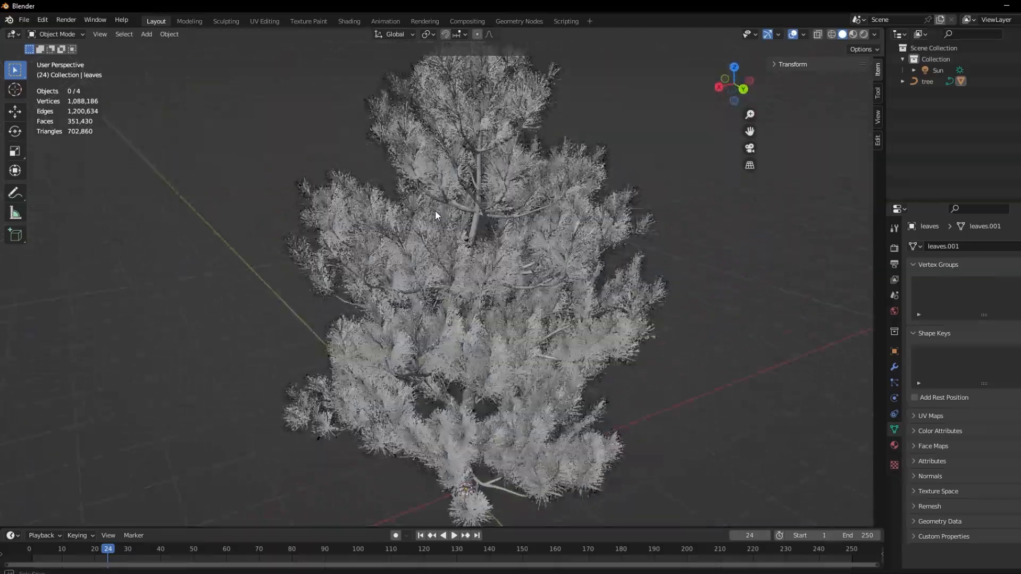
{"action": "left_click", "coordinate": [163, 235]}
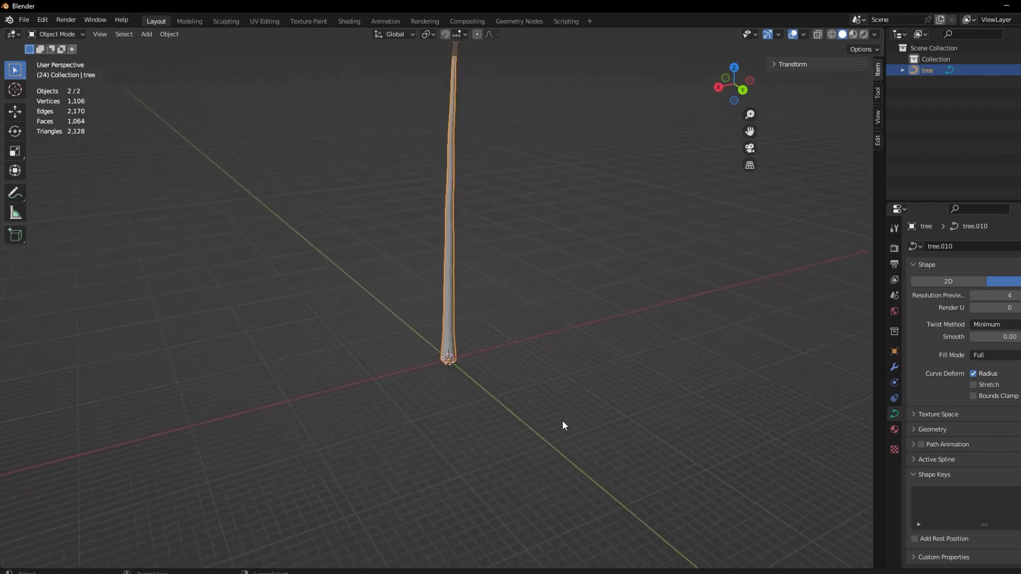
Orbit around the trunk curve, toggle Edit Mode on and off, and use the top menu bar
{"action": "left_click_drag", "start_coordinate": [563, 426], "coordinate": [475, 460]}
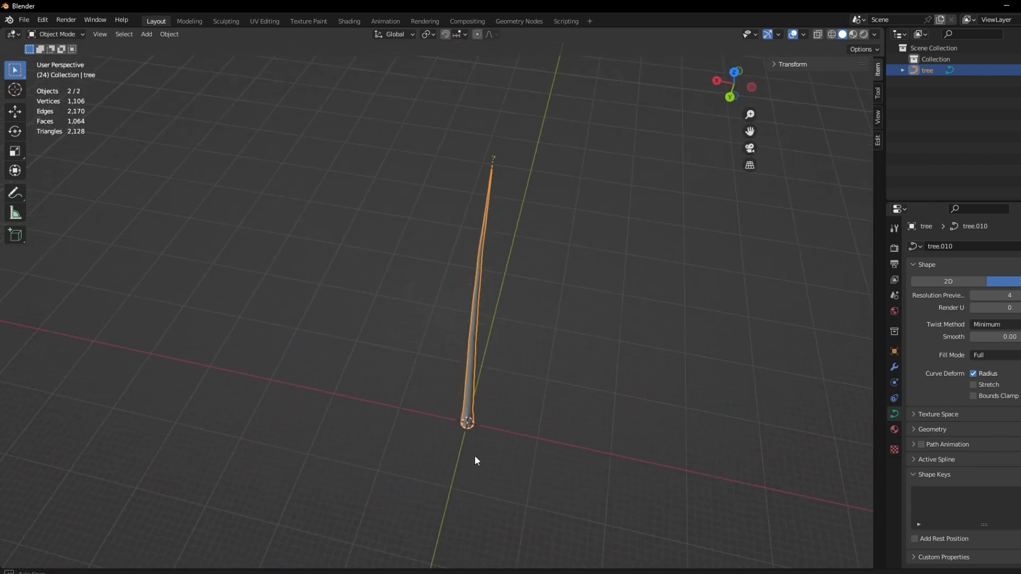
{"action": "key", "text": "Tab"}
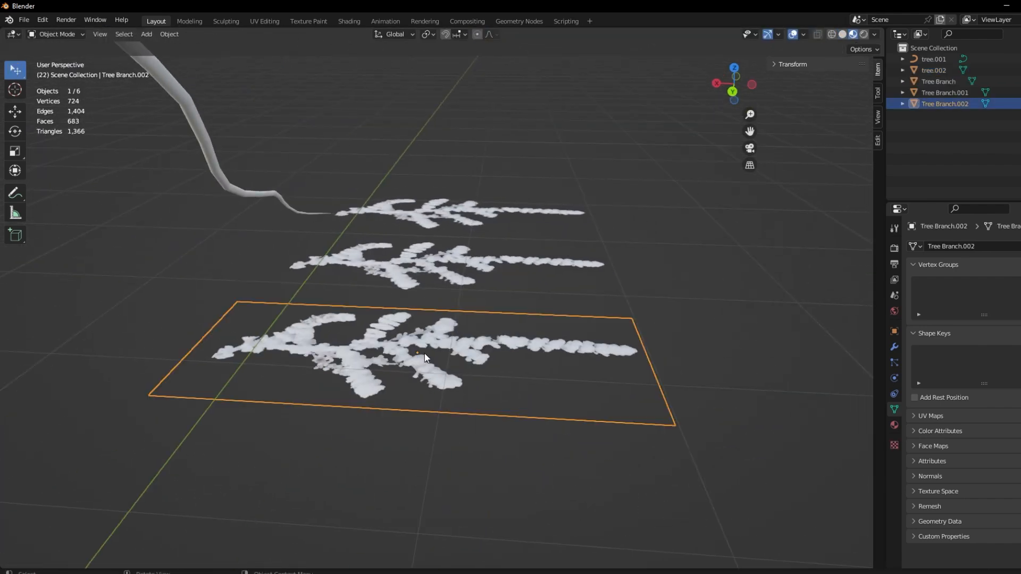
{"action": "key", "text": "Tab"}
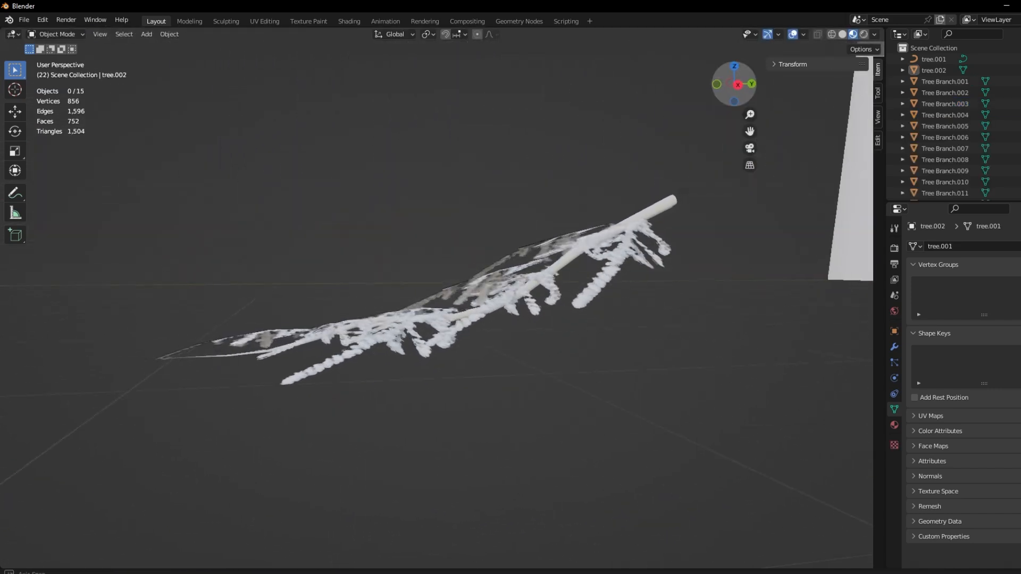
{"action": "left_click", "coordinate": [189, 21]}
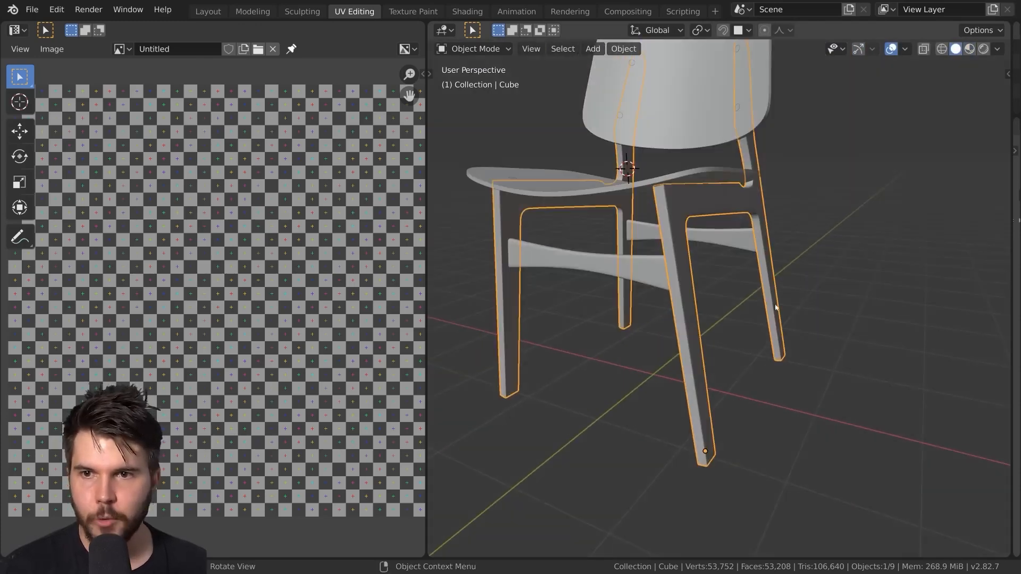
Toggle Edit Mode in the Snowy Tree scene with the trunk and branch meshes
{"action": "key", "text": "Tab"}
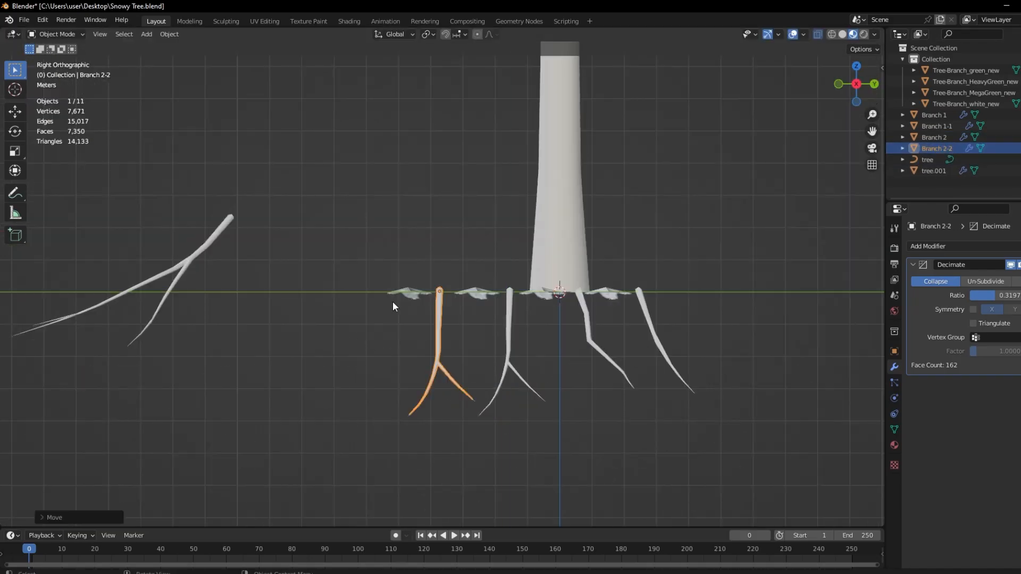
Toggle Edit Mode on the snowy branch meshes in Polar Express Snowy Tree.blend
{"action": "key", "text": "Tab"}
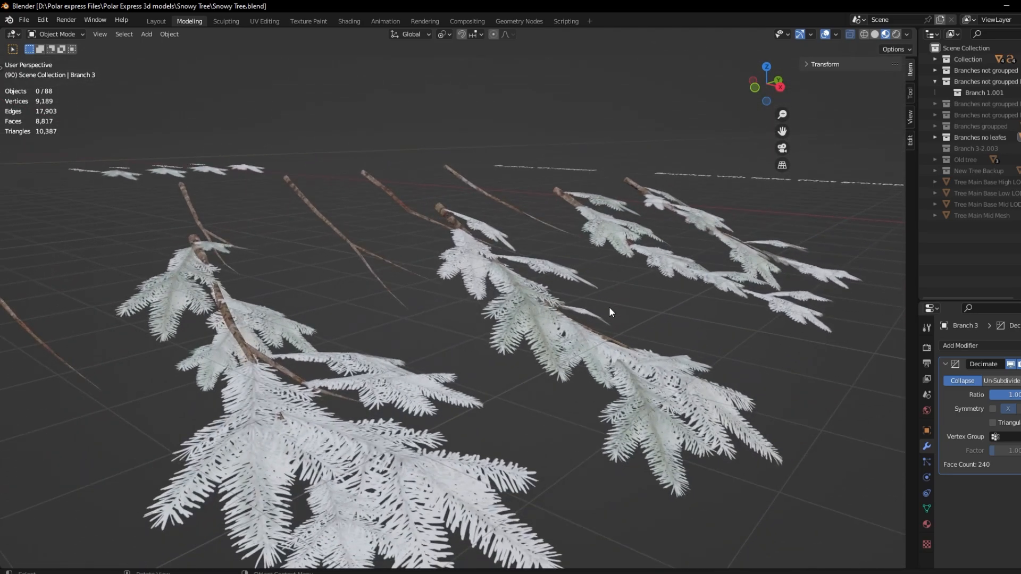
Drag across the viewport around the Tree High LOD snowy pine
{"action": "left_click_drag", "start_coordinate": [610, 311], "coordinate": [352, 302]}
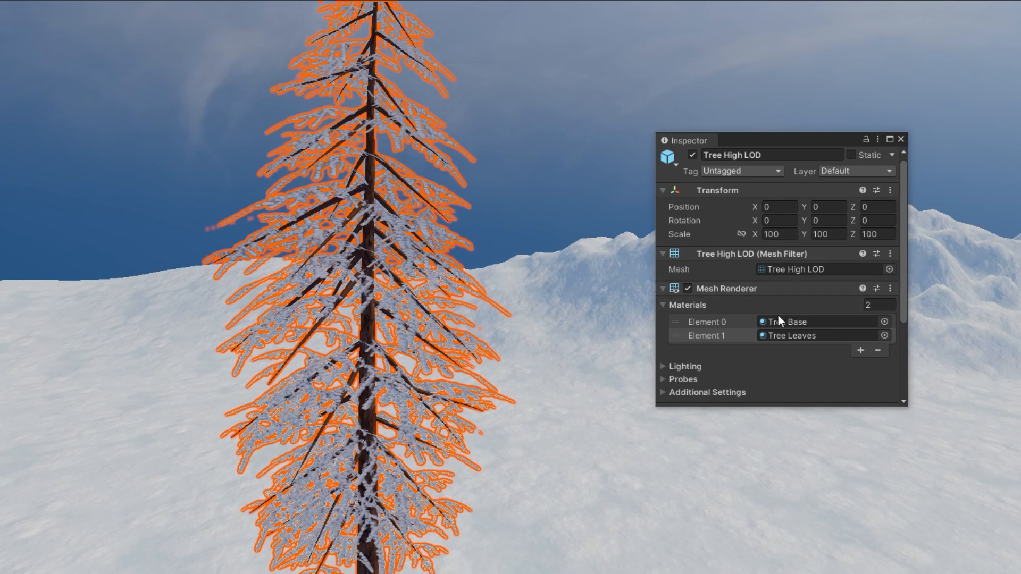
Highlight where the old tree's Tree base, Branches and next branch materials are used
{"action": "left_click", "coordinate": [788, 335]}
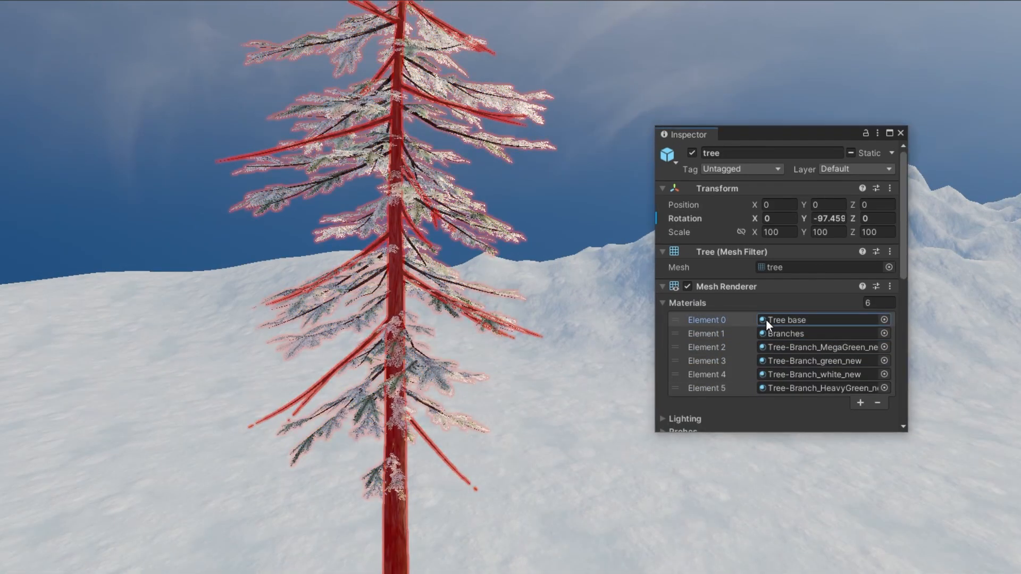
{"action": "left_click", "coordinate": [704, 333]}
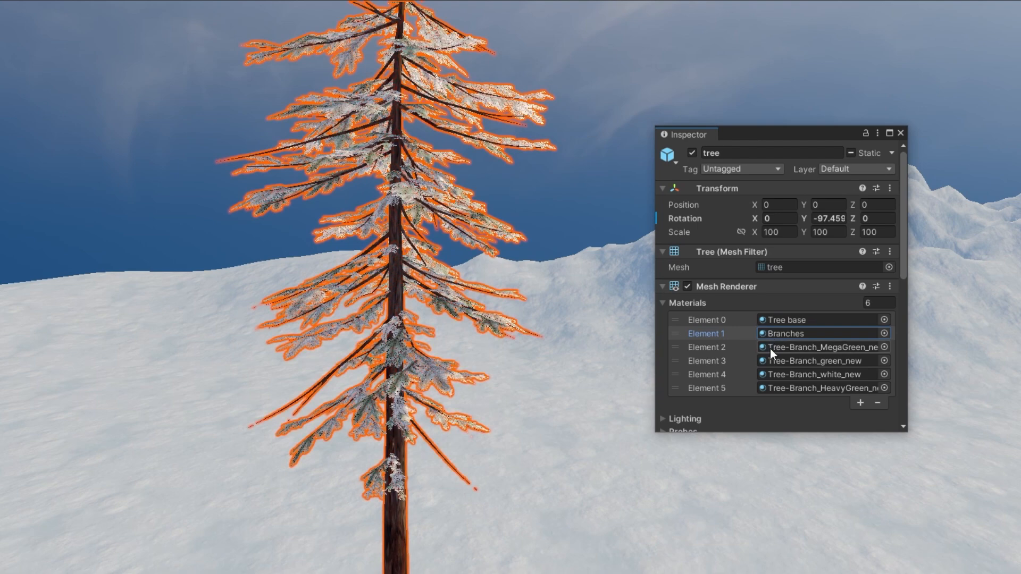
{"action": "left_click", "coordinate": [704, 360]}
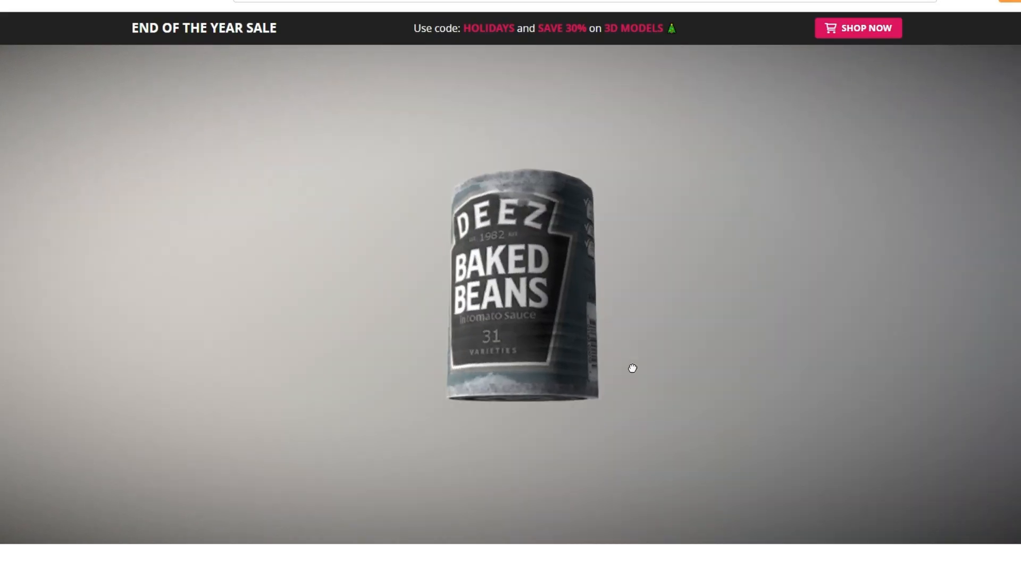
{"action": "left_click_drag", "start_coordinate": [632, 368], "coordinate": [732, 254]}
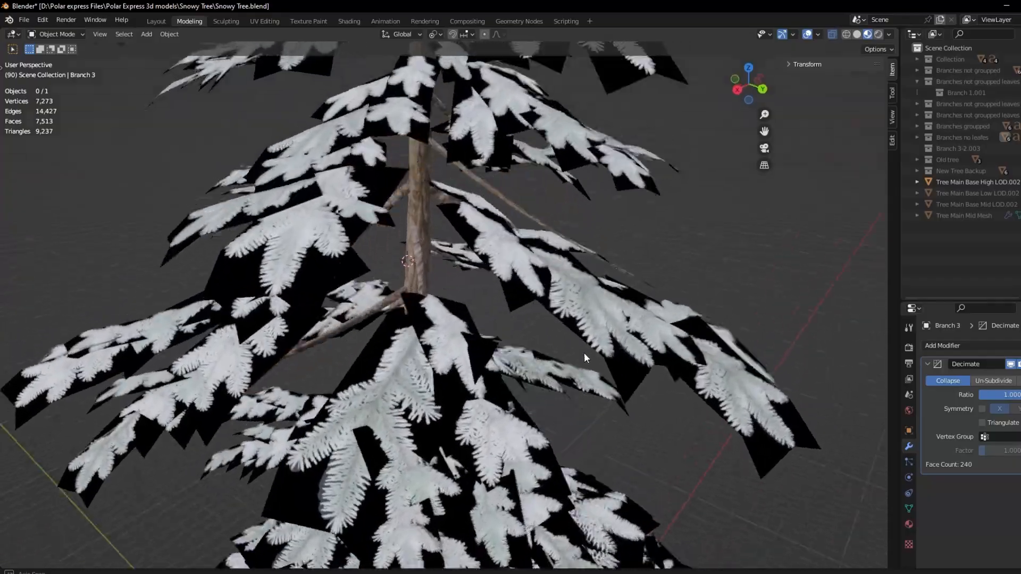
{"action": "left_click_drag", "start_coordinate": [585, 357], "coordinate": [352, 308]}
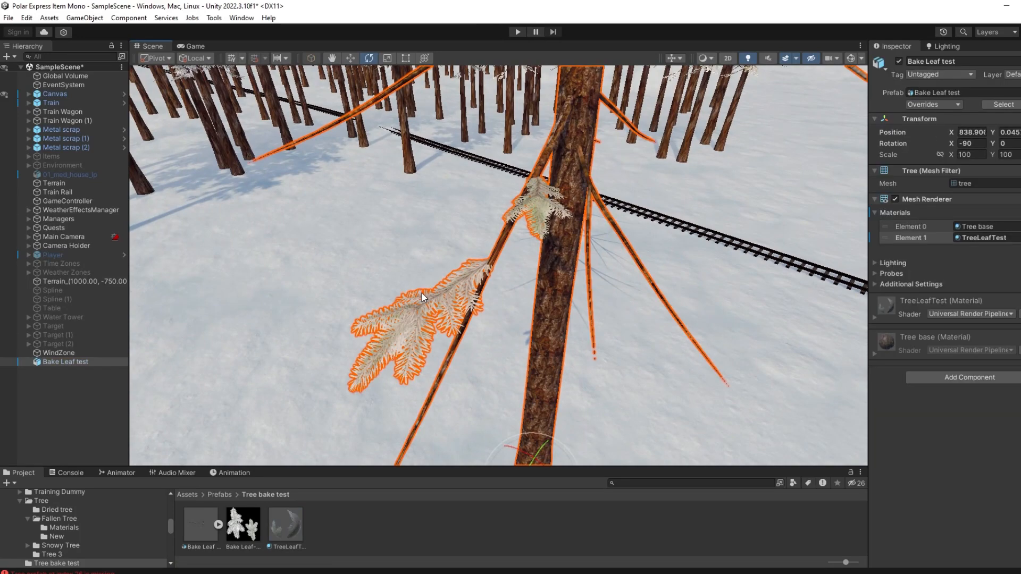
Locate the TreeLeafTest material among the Unity project assets
{"action": "left_click", "coordinate": [284, 522]}
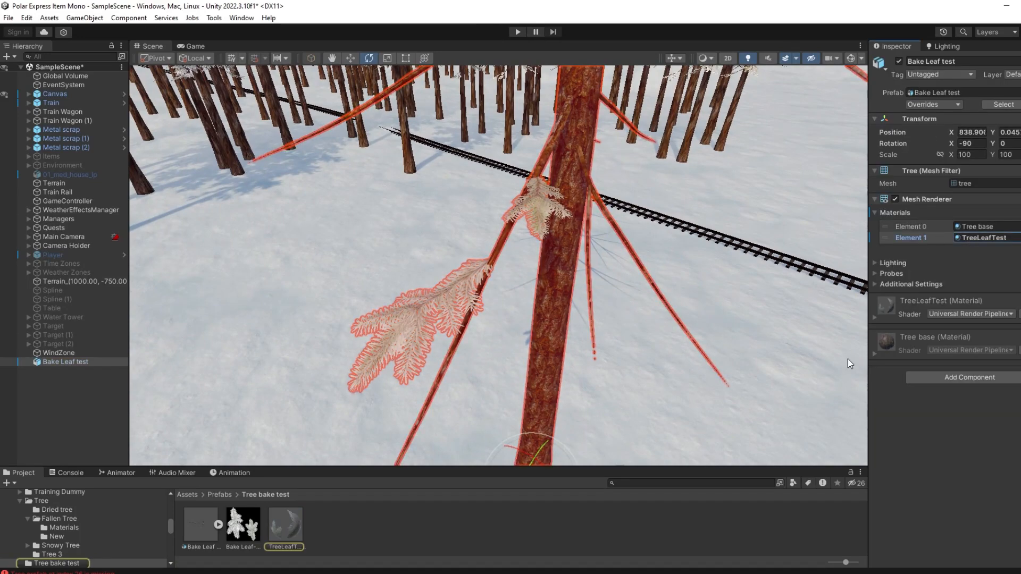
{"action": "left_click", "coordinate": [284, 522]}
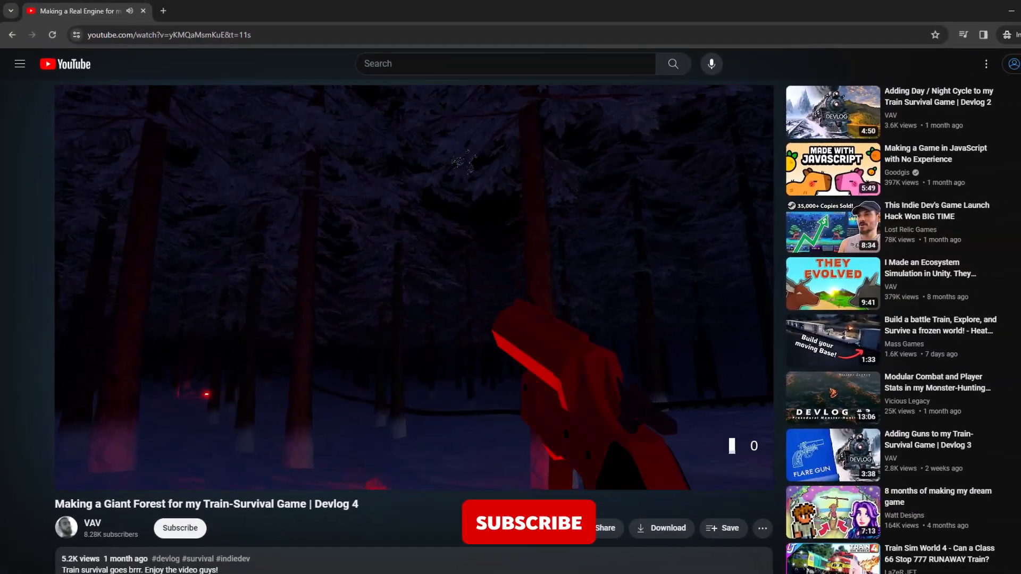
Play the Devlog 4 giant forest video in the YouTube player
{"action": "left_click", "coordinate": [528, 523]}
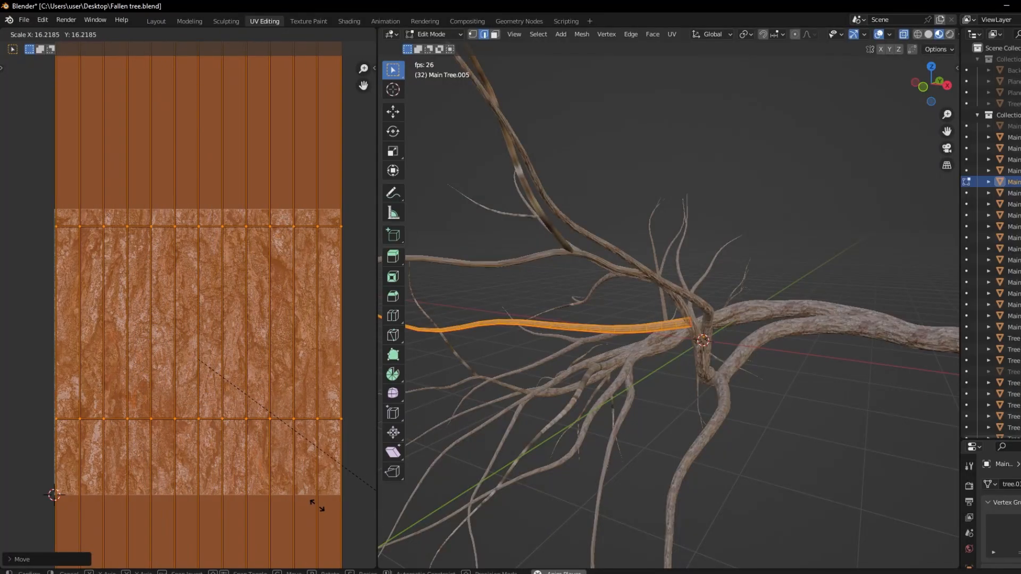
Resize the branch UVs over the bark image, then view the textured branch
{"action": "key", "text": "Tab"}
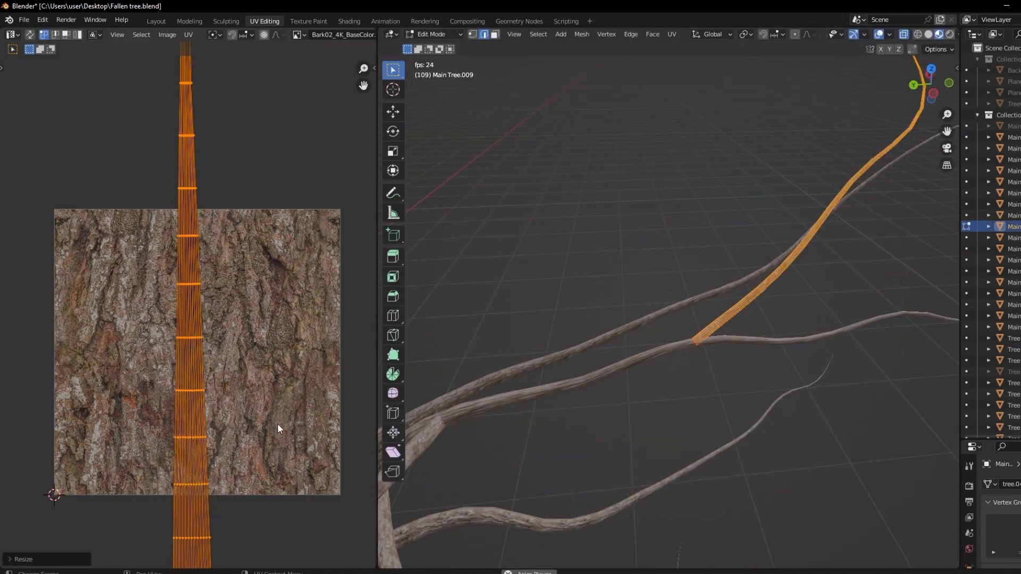
{"action": "key", "text": "Tab"}
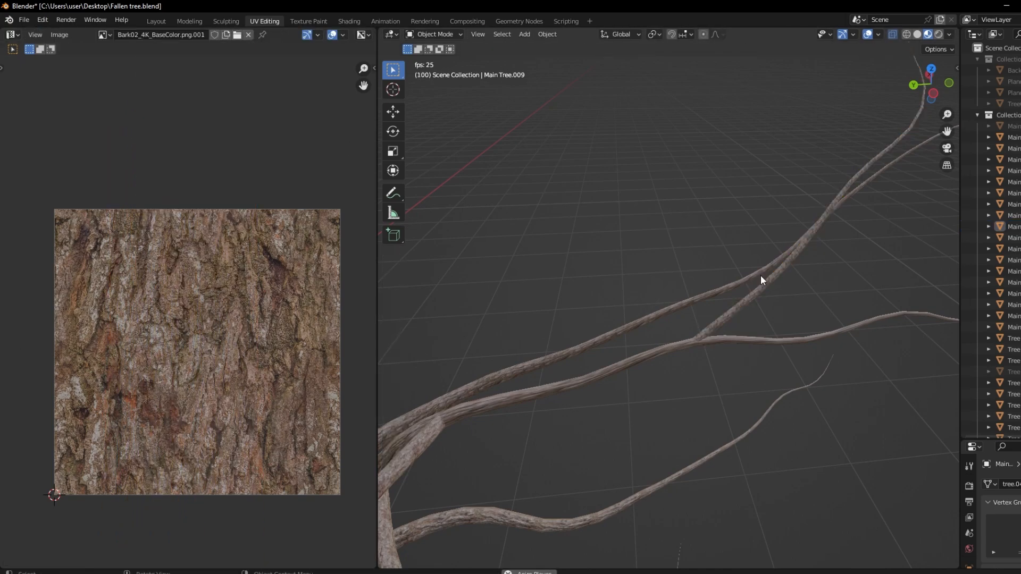